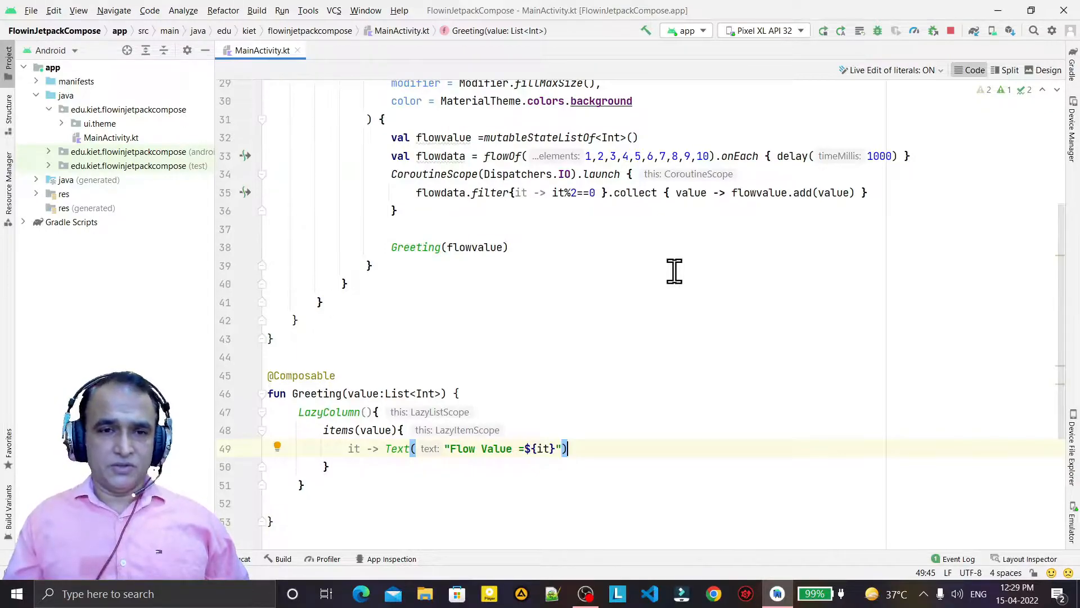
{"action": "mouse_move", "coordinate": [524, 163]}
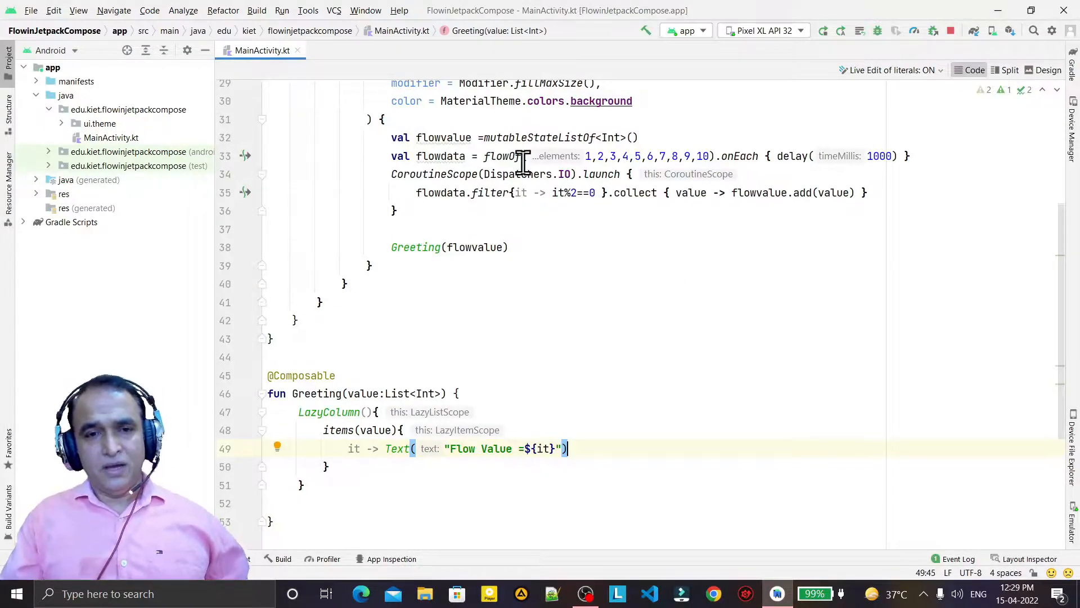
Replace flowOf with listOf(1..10) and start typing asFlow after the number list
{"action": "double_click", "coordinate": [498, 156]}
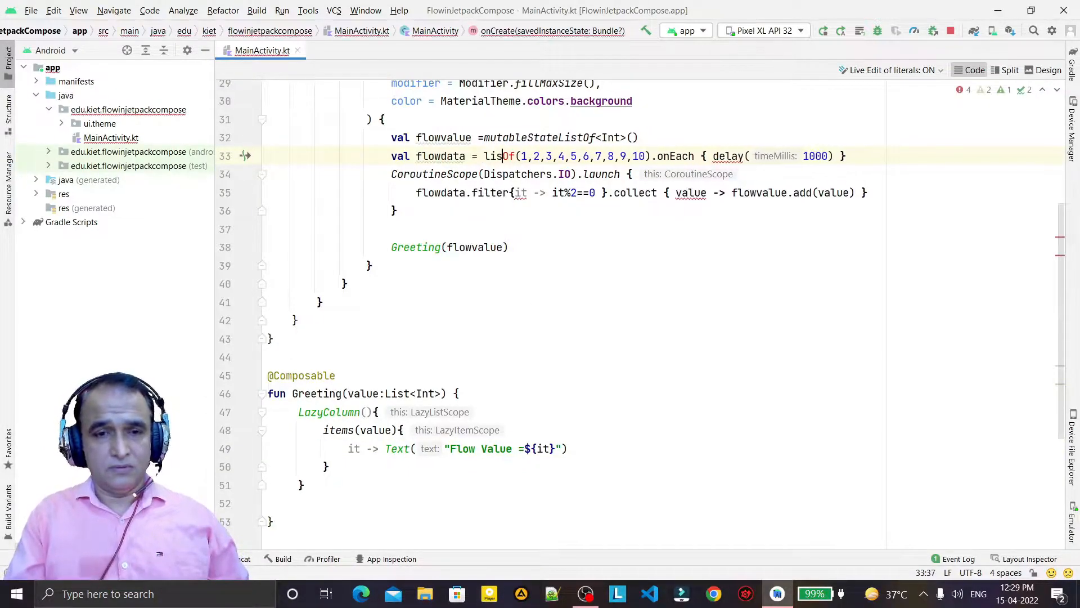
{"action": "left_click", "coordinate": [270, 339]}
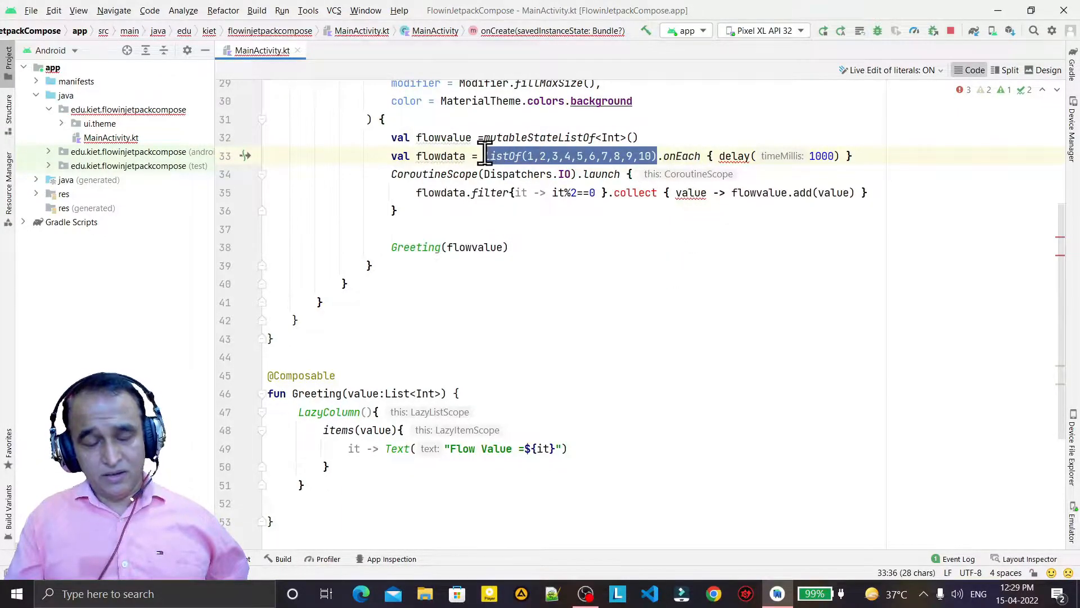
{"action": "left_click", "coordinate": [611, 269]}
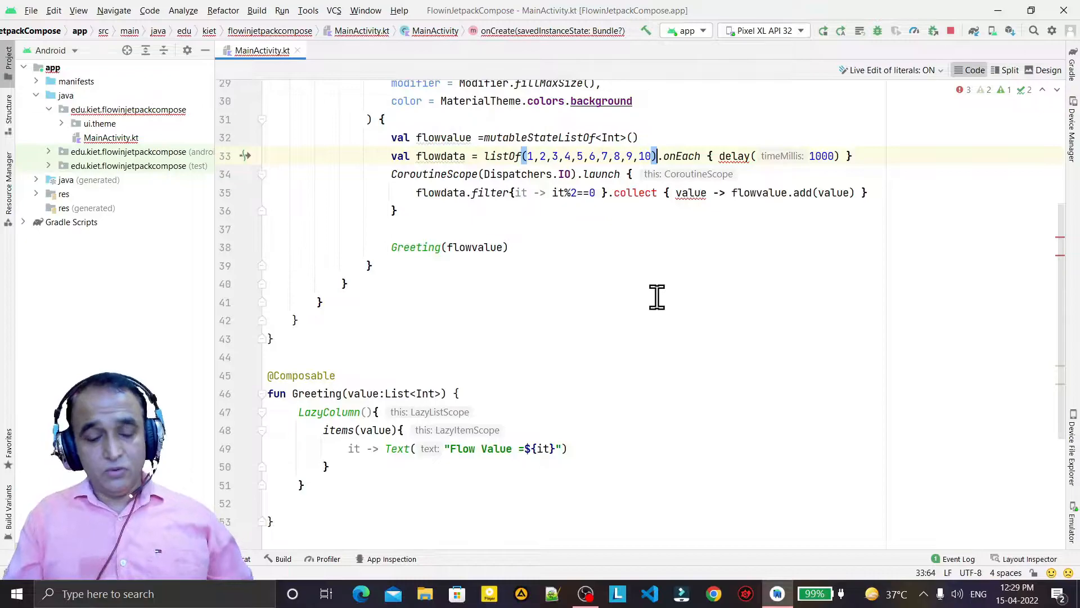
{"action": "type", "text": "as"}
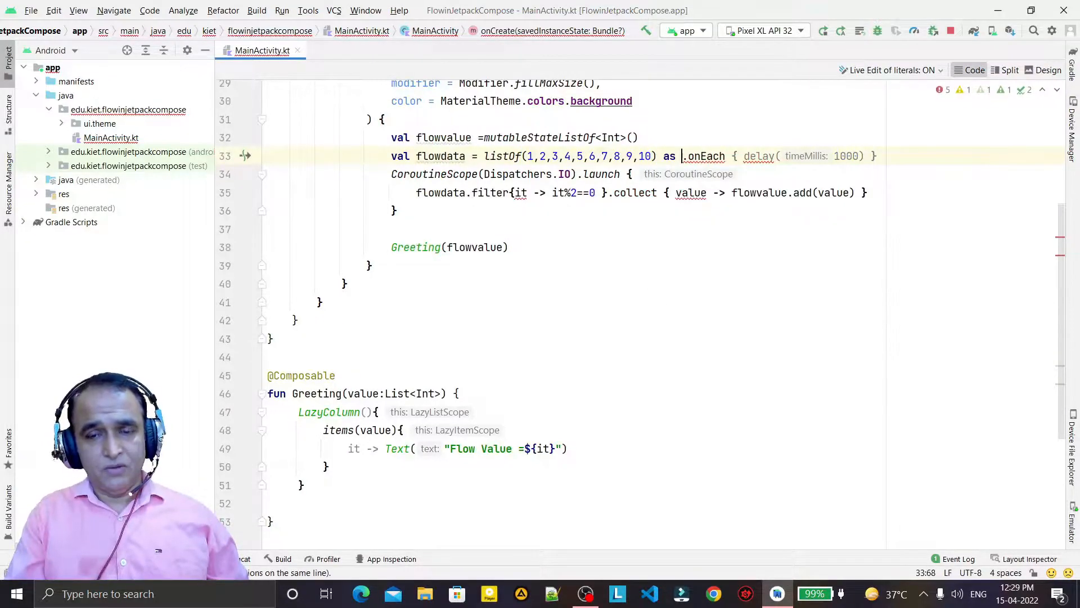
{"action": "type", "text": "F"}
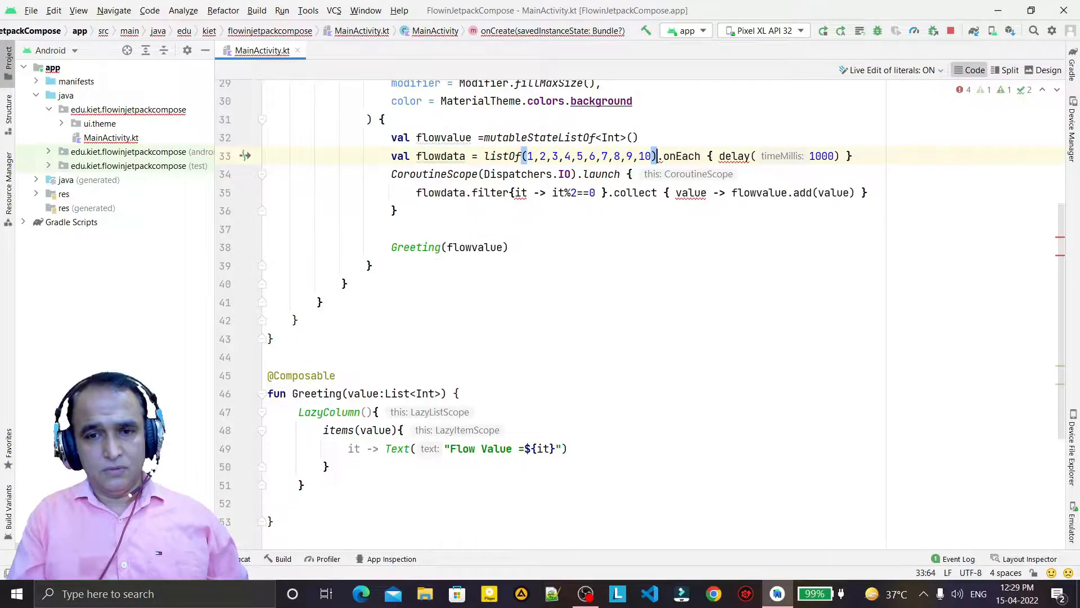
Append .asFlow() to listOf(1..10) and delete the filter step before collect
{"action": "type", "text": "asFlow()."}
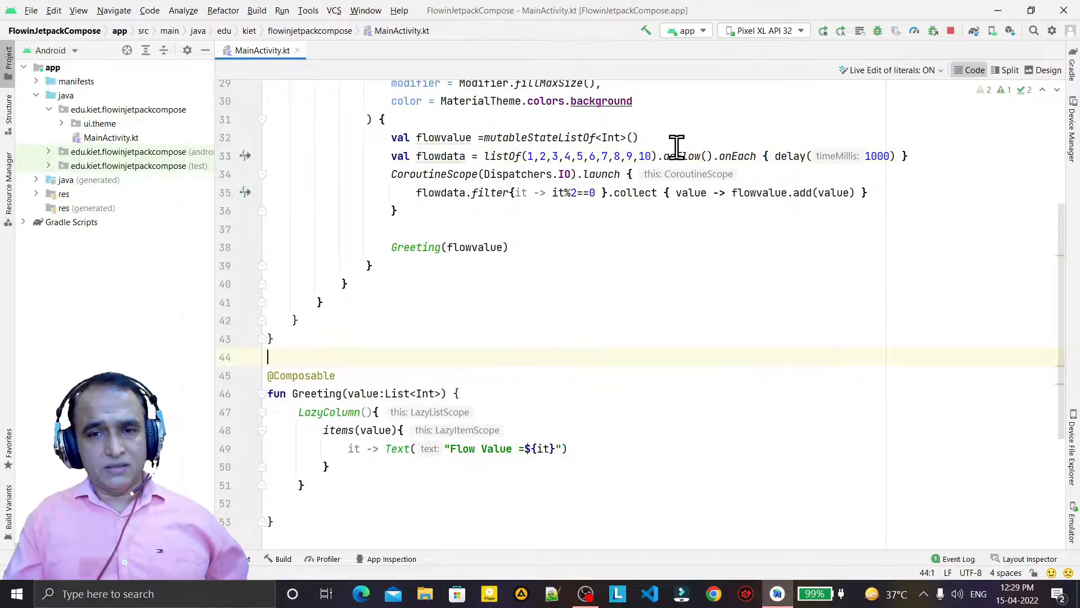
{"action": "left_click_drag", "start_coordinate": [484, 156], "coordinate": [607, 156]}
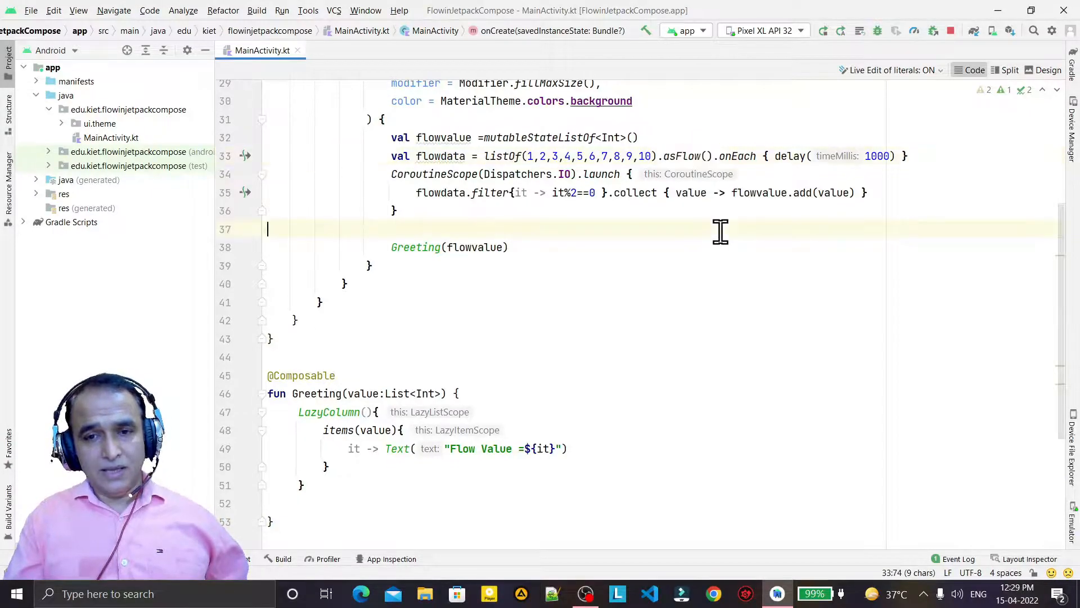
{"action": "double_click", "coordinate": [737, 156]}
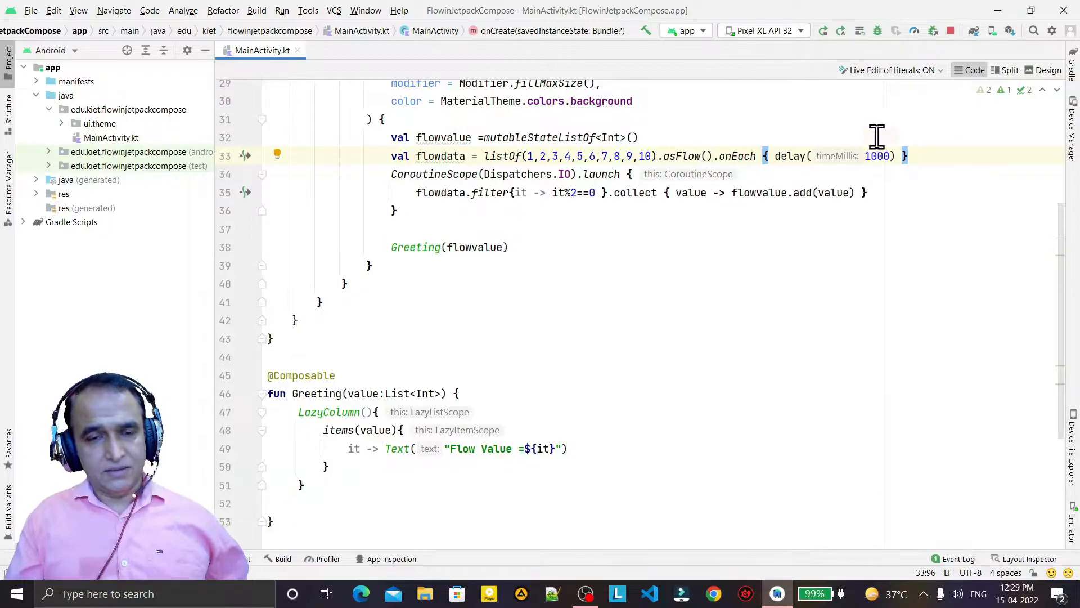
{"action": "left_click_drag", "start_coordinate": [482, 156], "coordinate": [644, 156]}
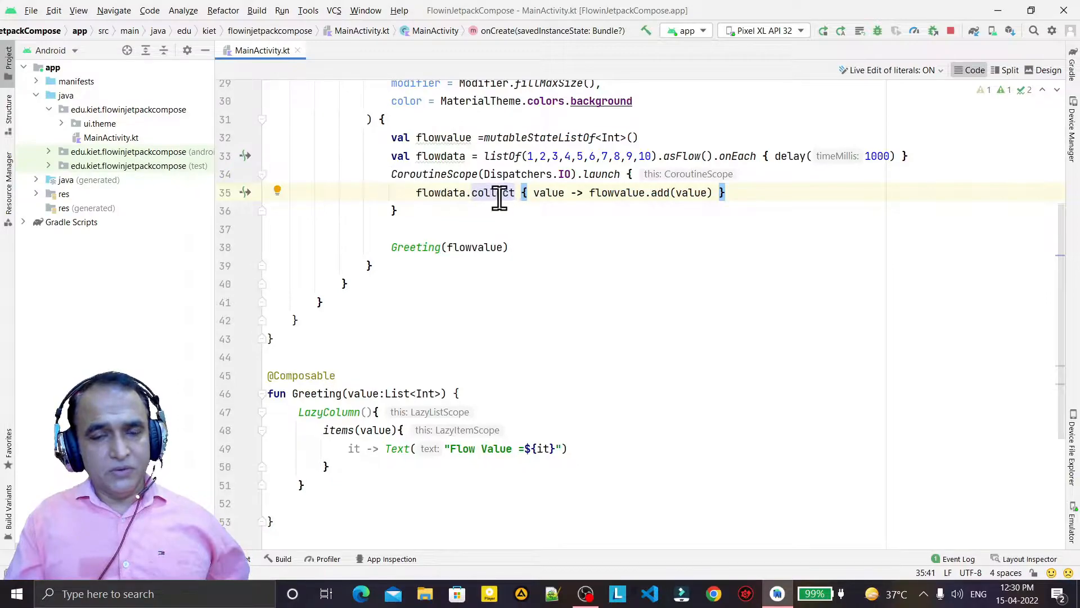
Insert an empty map{} call between flowdata and collect on line 35
{"action": "left_click", "coordinate": [396, 210]}
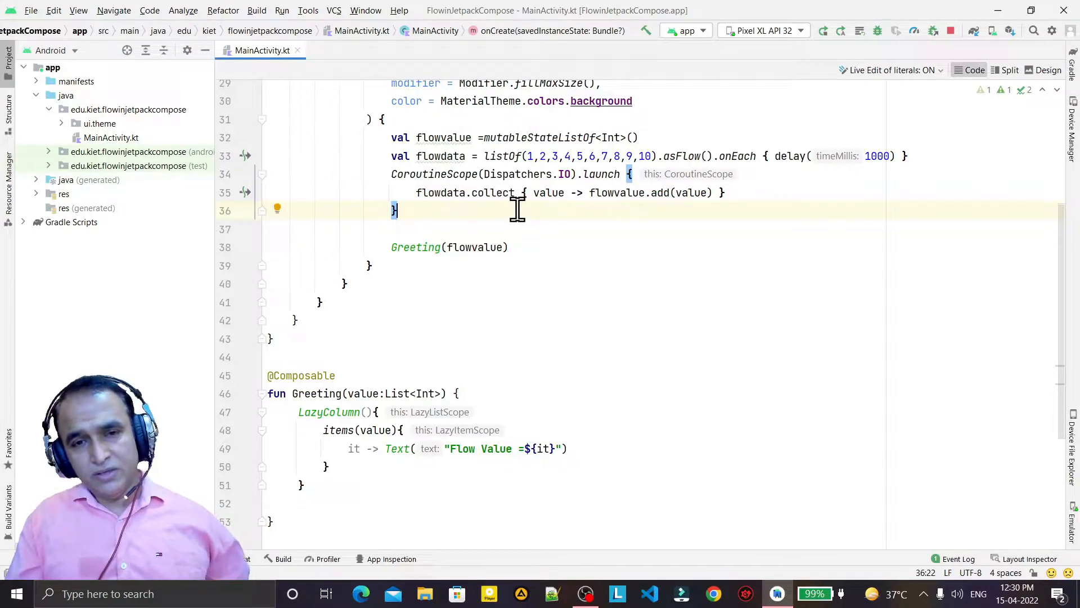
{"action": "left_click_drag", "start_coordinate": [391, 174], "coordinate": [396, 210]}
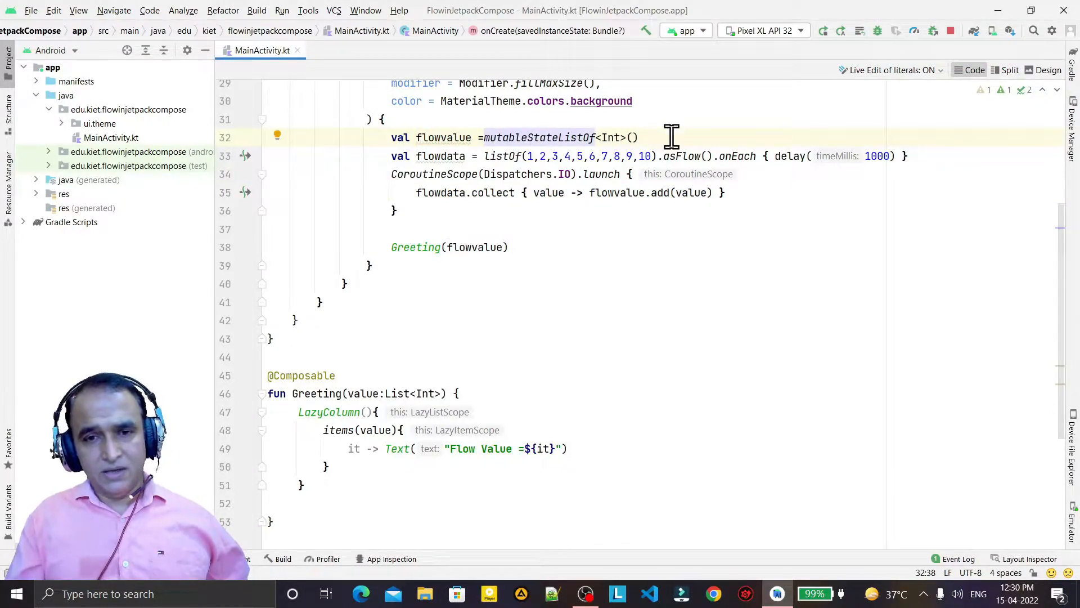
{"action": "left_click", "coordinate": [408, 393]}
{"action": "type", "text": "map{"}
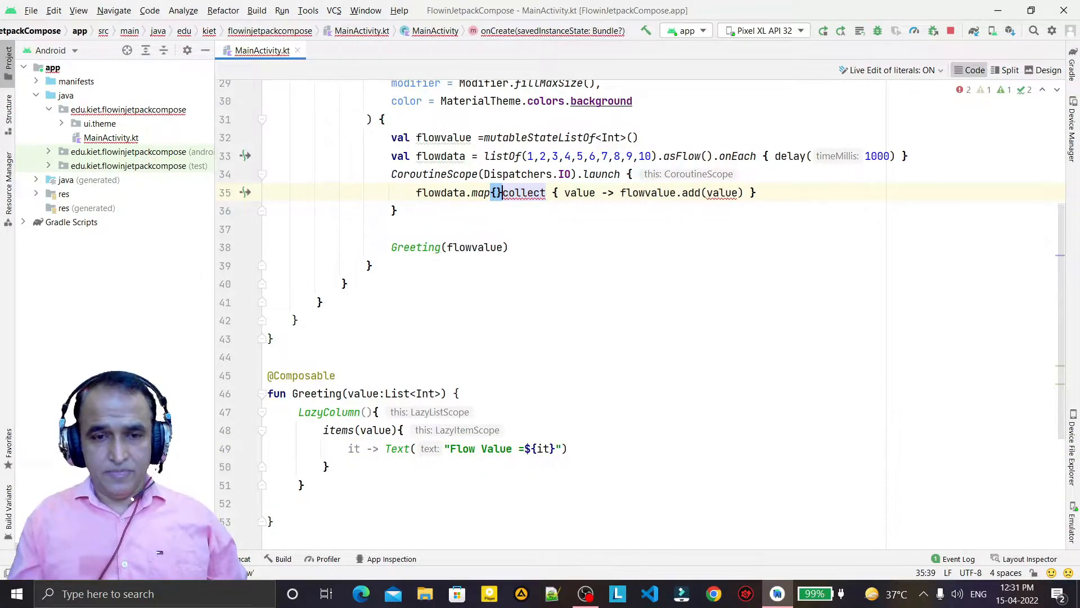
Fill the map lambda with it -> it *3
{"action": "type", "text": "."}
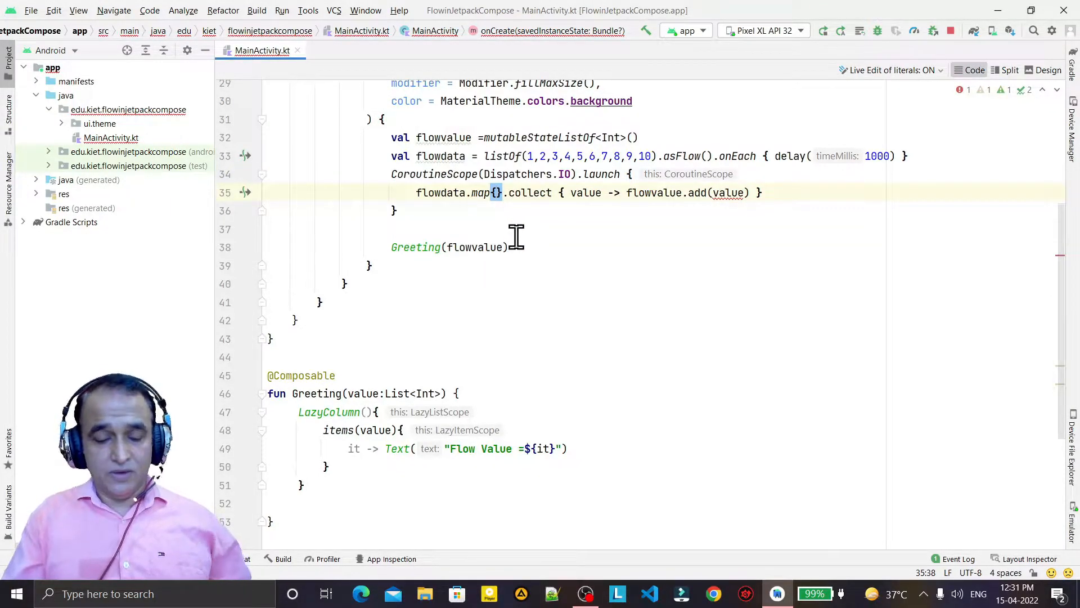
{"action": "type", "text": "it ->"}
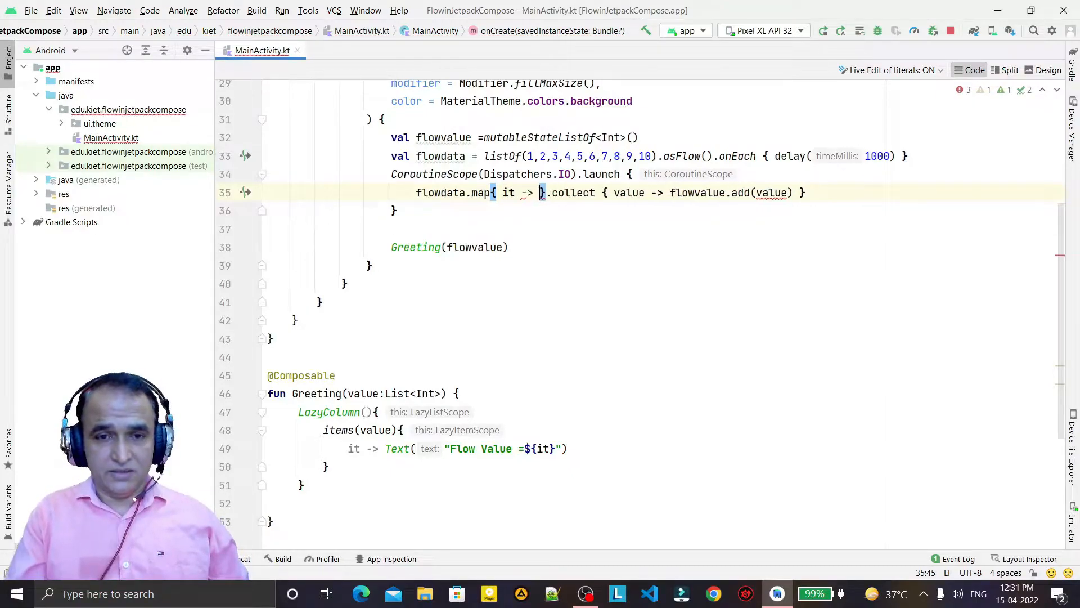
{"action": "type", "text": "it"}
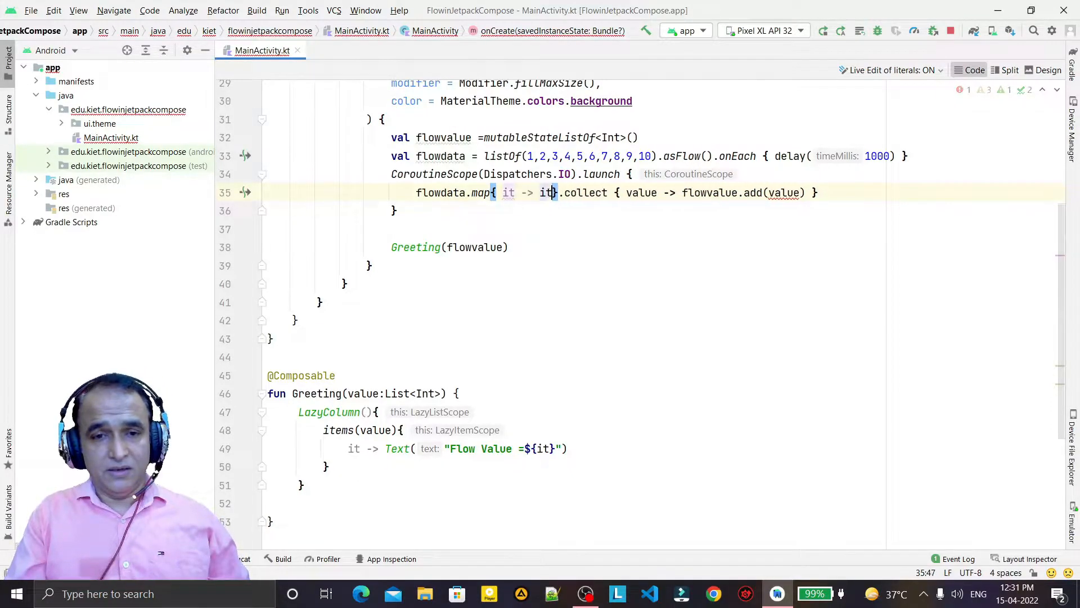
{"action": "type", "text": "*3"}
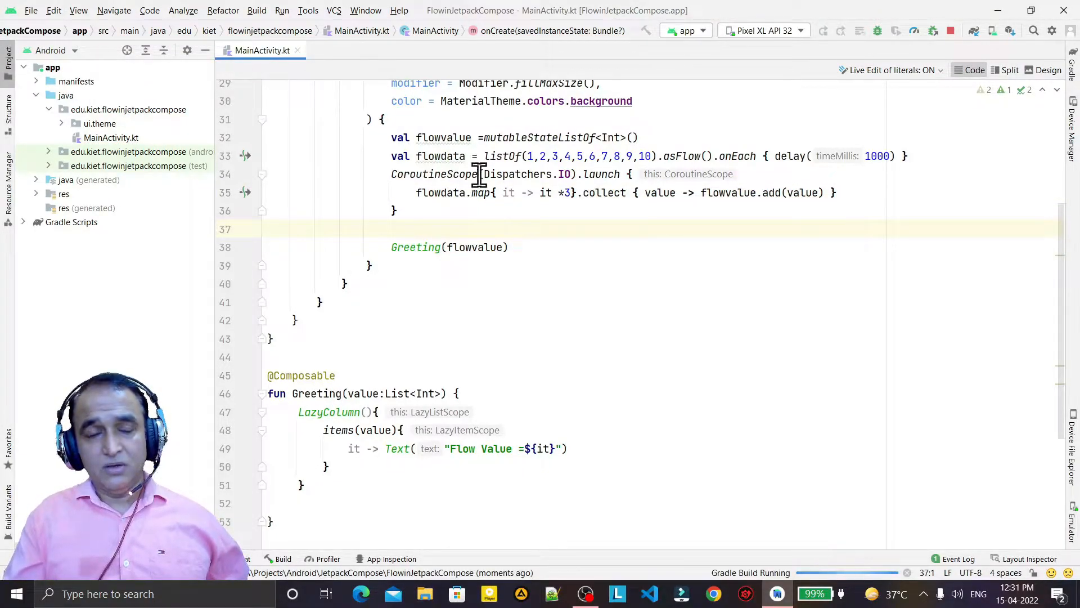
{"action": "mouse_move", "coordinate": [527, 226]}
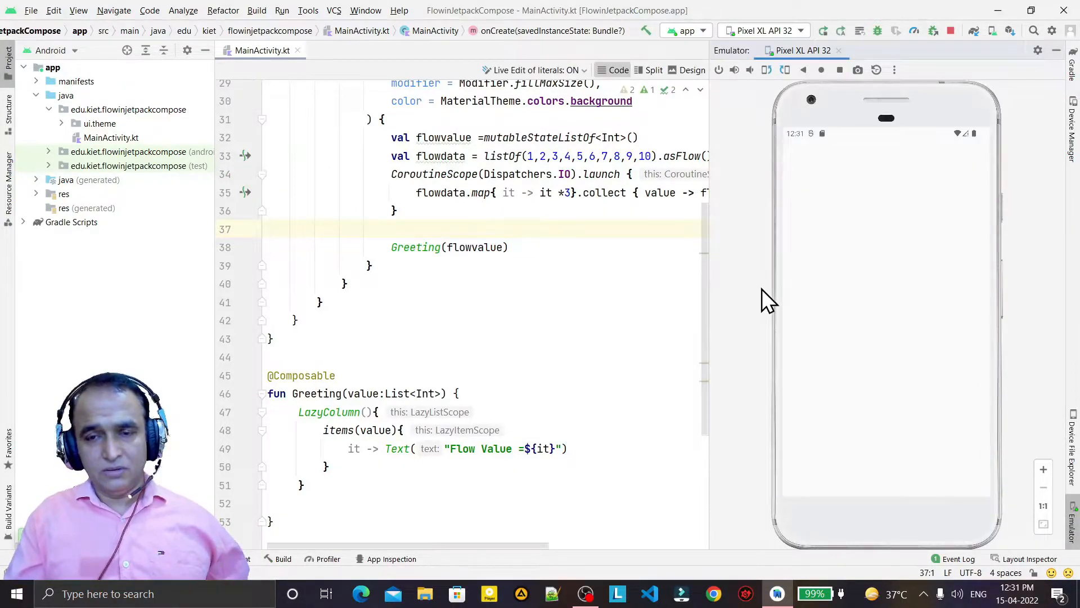
{"action": "mouse_move", "coordinate": [903, 206]}
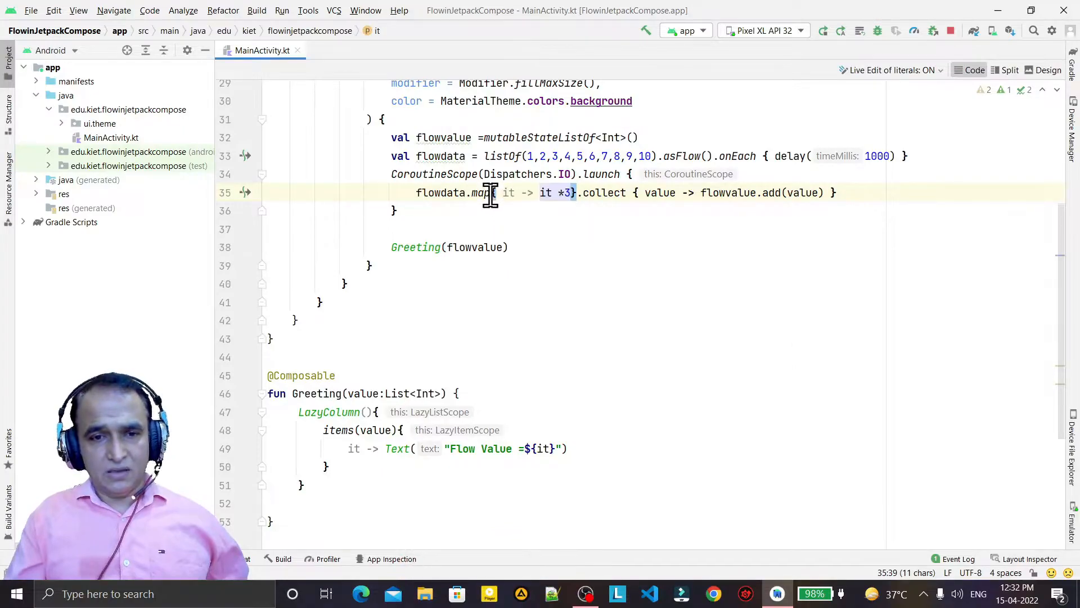
Change map to filter { it -> it%2!=0 } to keep only odd values 1–9
{"action": "type", "text": "filter"}
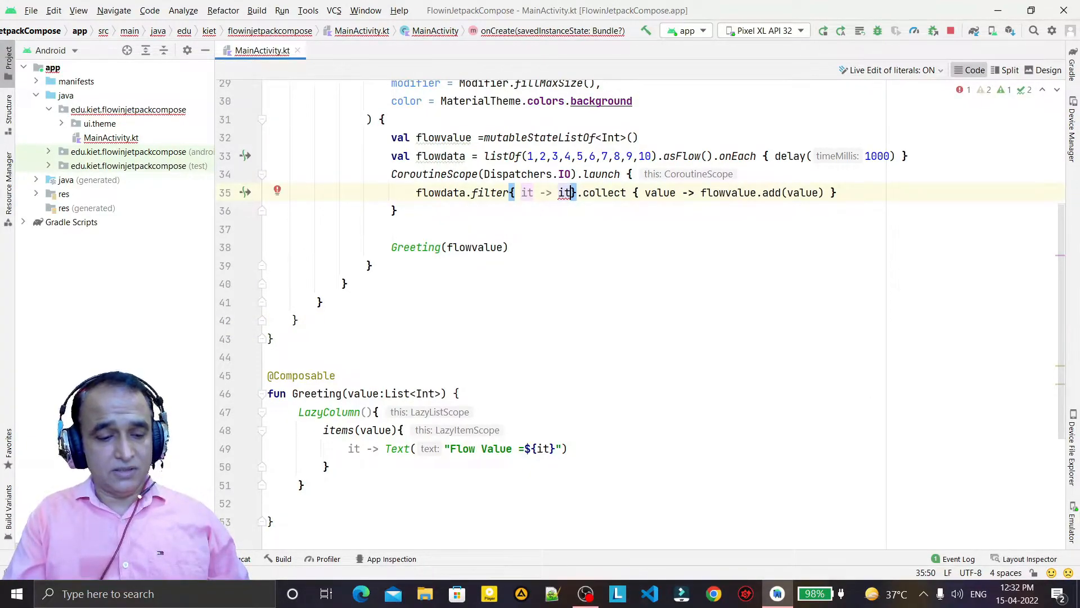
{"action": "type", "text": "%2"}
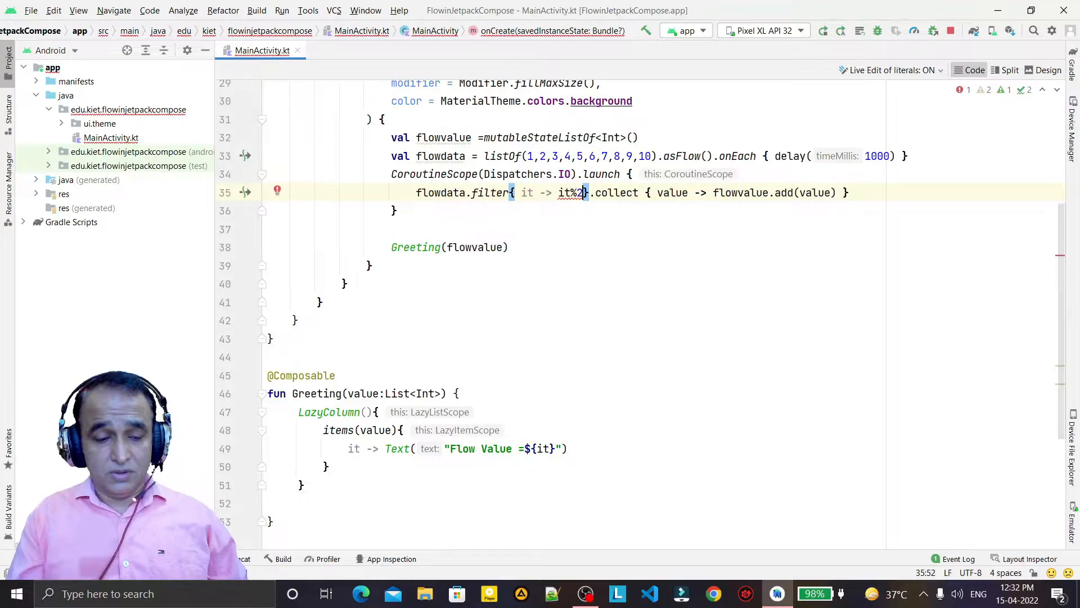
{"action": "type", "text": "!=0"}
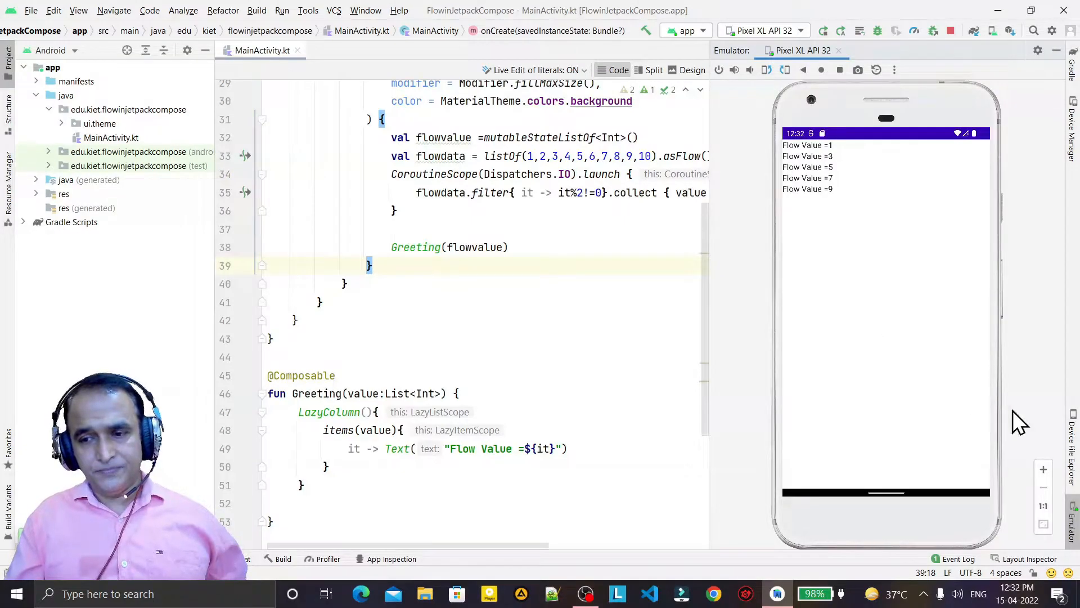
{"action": "mouse_move", "coordinate": [1072, 527]}
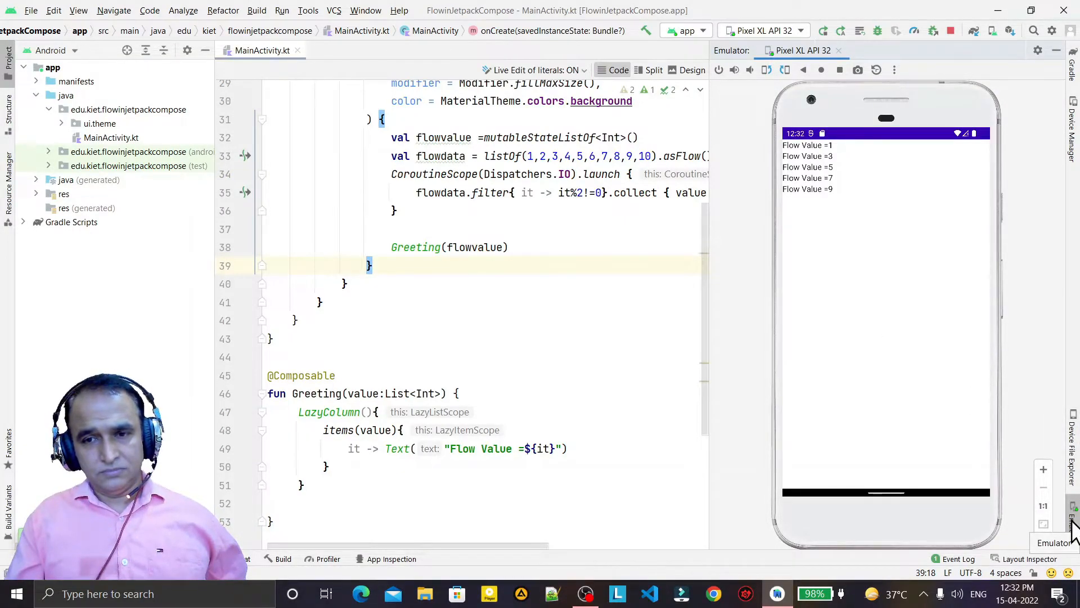